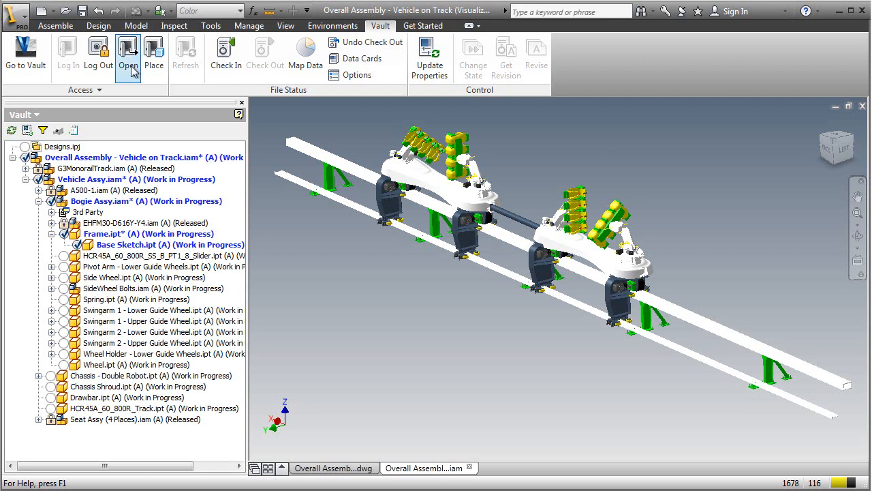
# Open Vehicle Assy, Frame, Bogie Assy and Base Sketch files from Vault, accepting check-out of Frame.dwg.
pyautogui.click(128, 50)
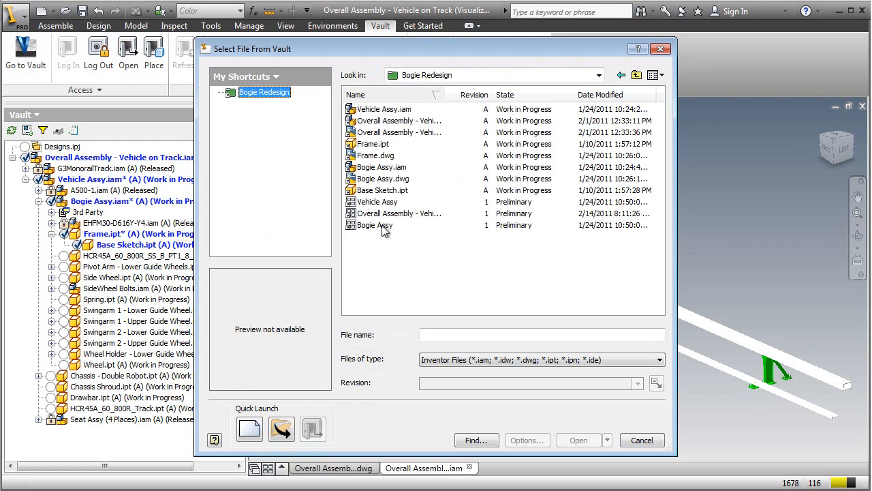
pyautogui.moveTo(380, 109)
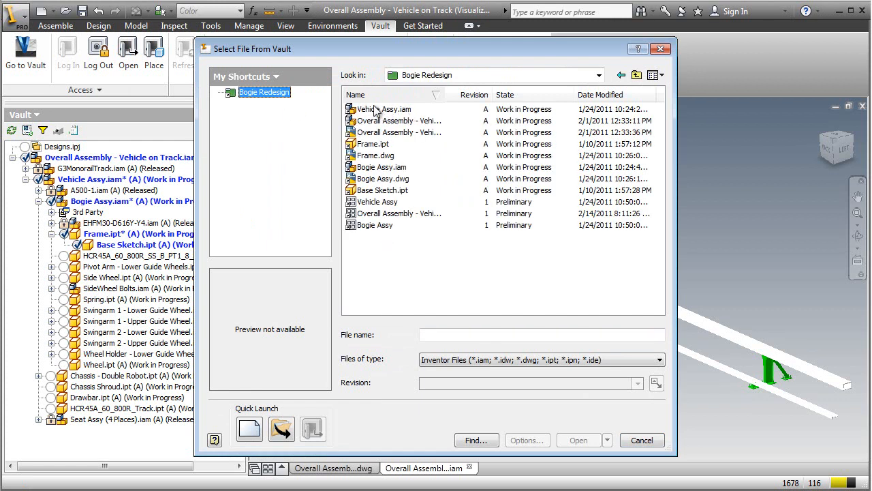
pyautogui.click(384, 109)
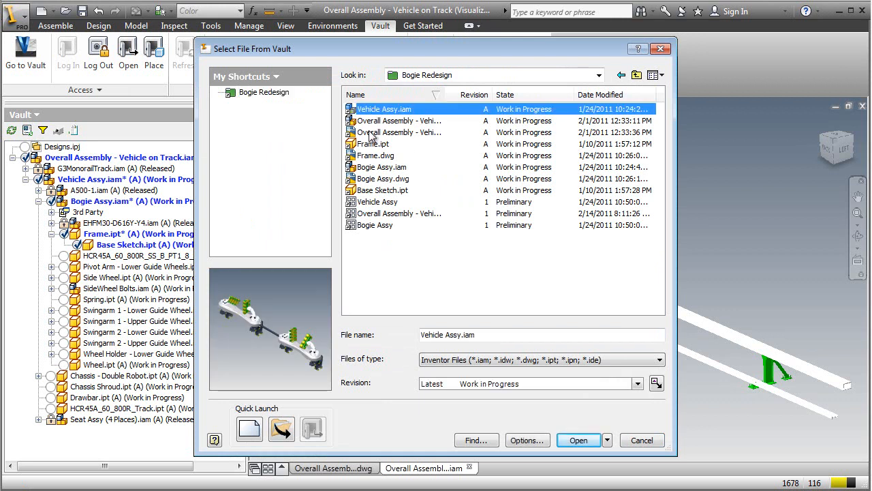
pyautogui.click(373, 144)
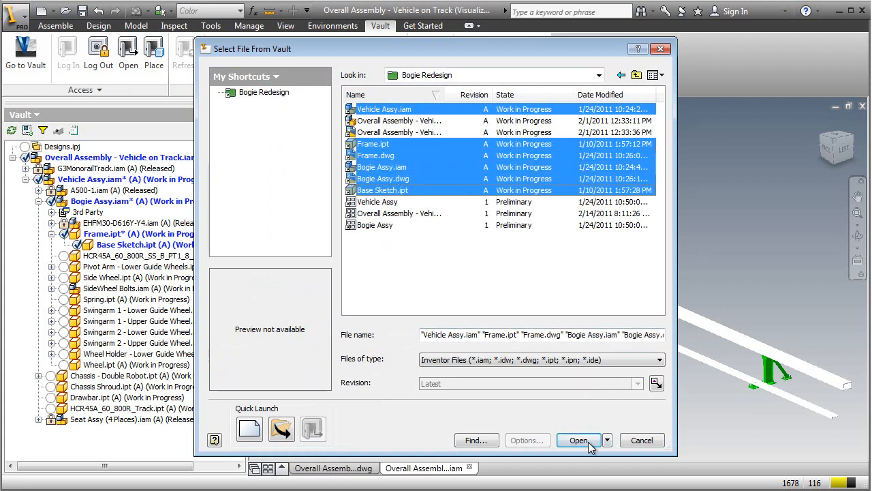
pyautogui.click(579, 439)
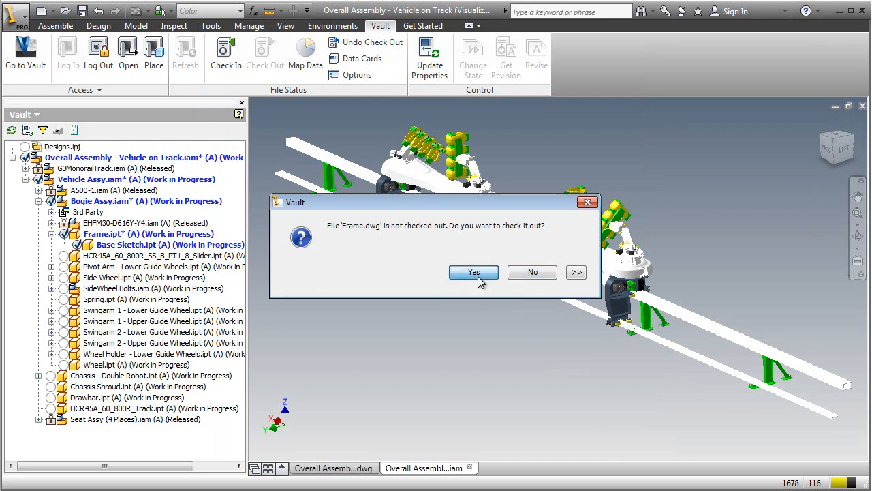
pyautogui.click(473, 272)
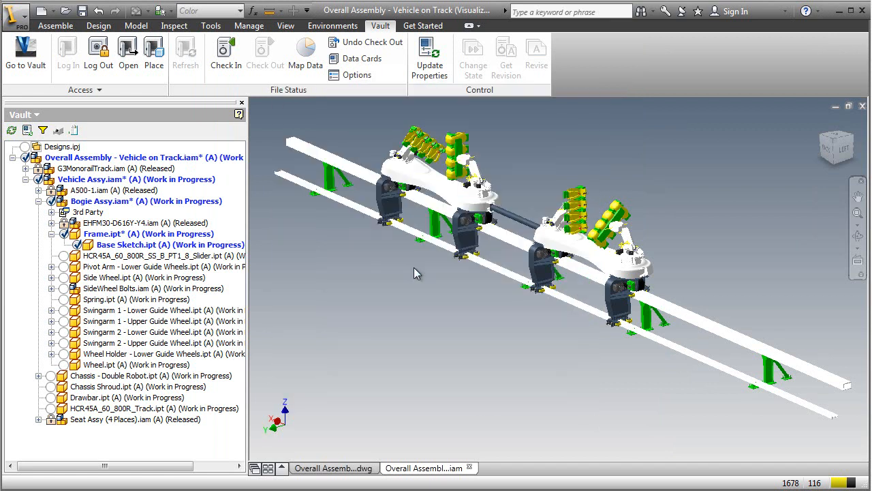
pyautogui.moveTo(422, 269)
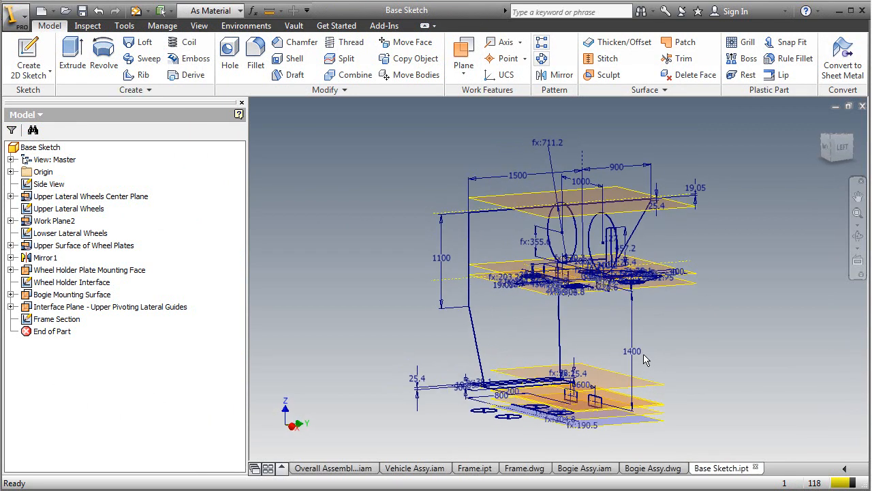
# Inspect the Base Sketch skeleton geometry in the graphics window.
pyautogui.doubleClick(634, 349)
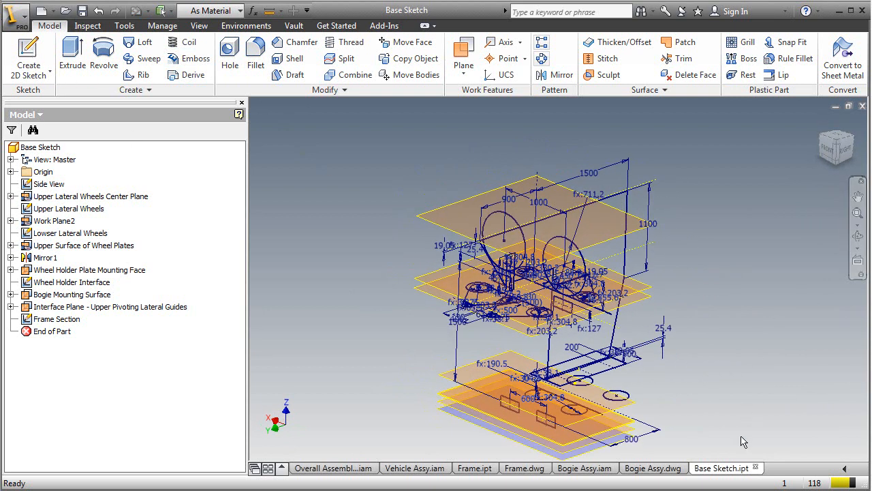
pyautogui.moveTo(475, 468)
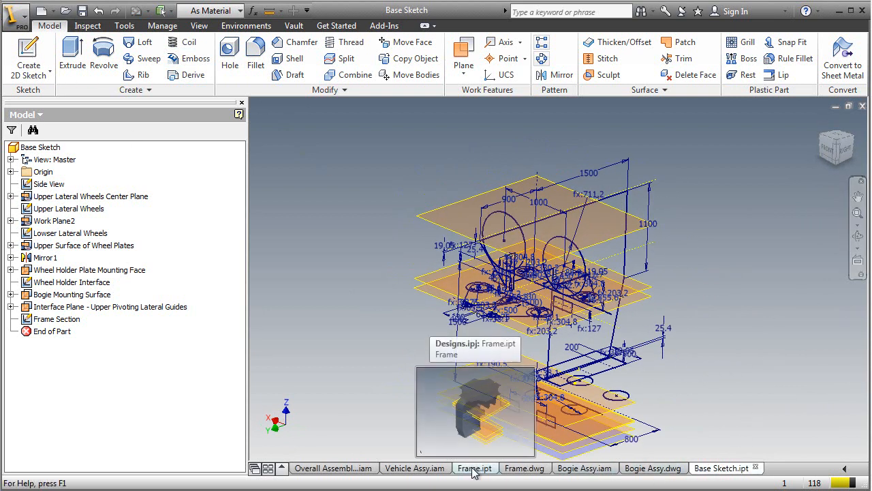
# Review Frame.ipt, Bogie Assy.iam and Vehicle Assy.iam in turn, leaving Vehicle Assy active.
pyautogui.click(475, 468)
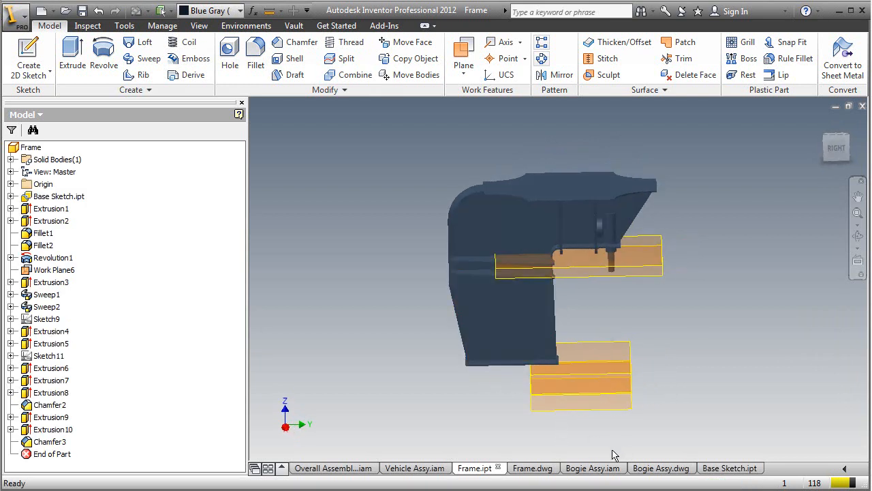
pyautogui.moveTo(592, 468)
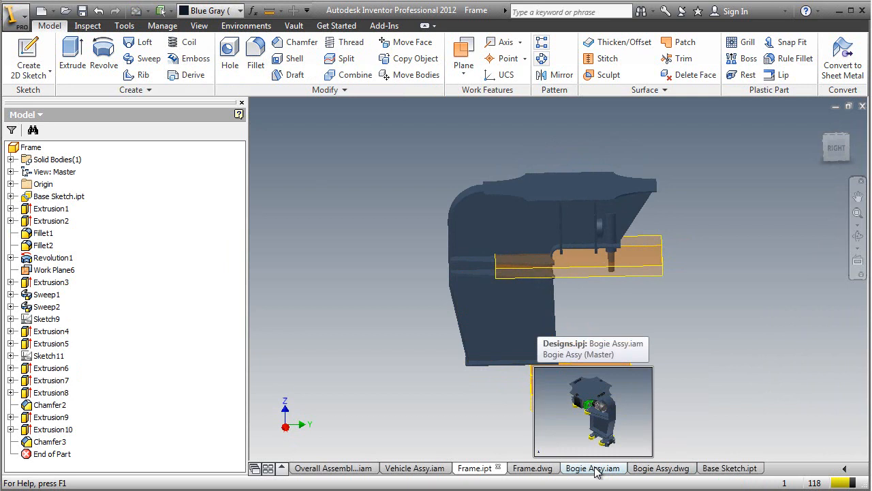
pyautogui.click(589, 468)
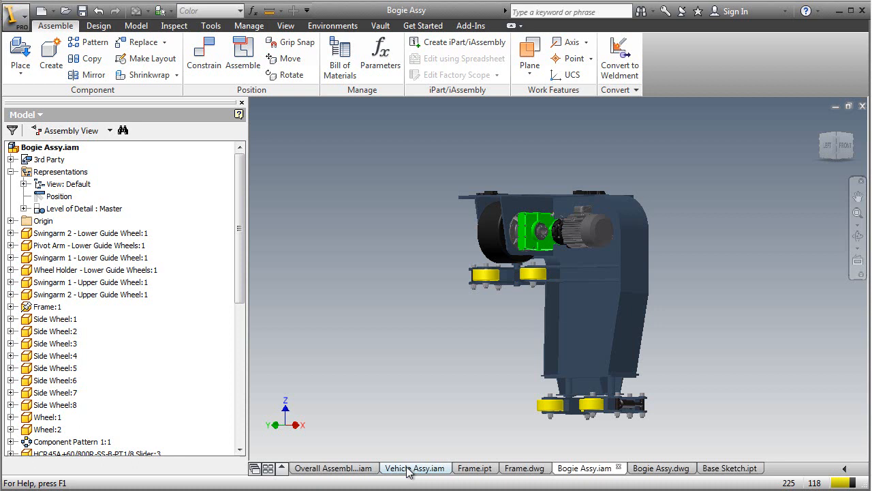
pyautogui.click(416, 467)
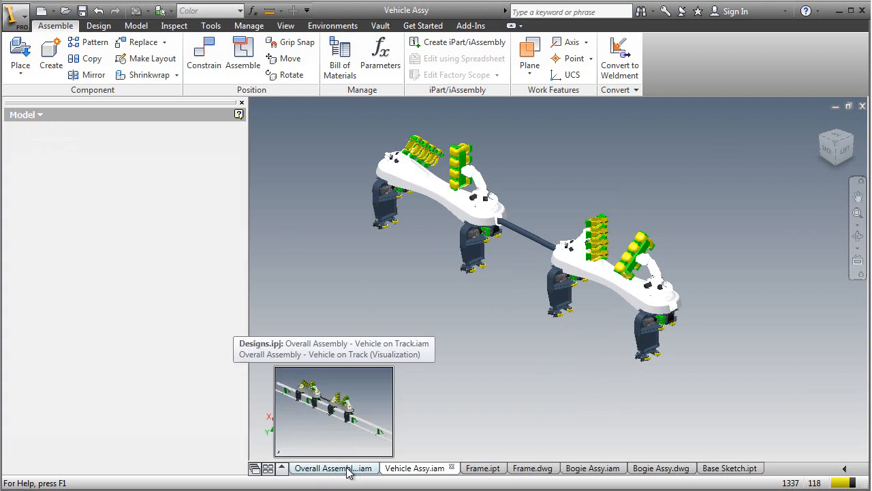
# Switch back to the Overall Assembly - Vehicle on Track document.
pyautogui.click(333, 468)
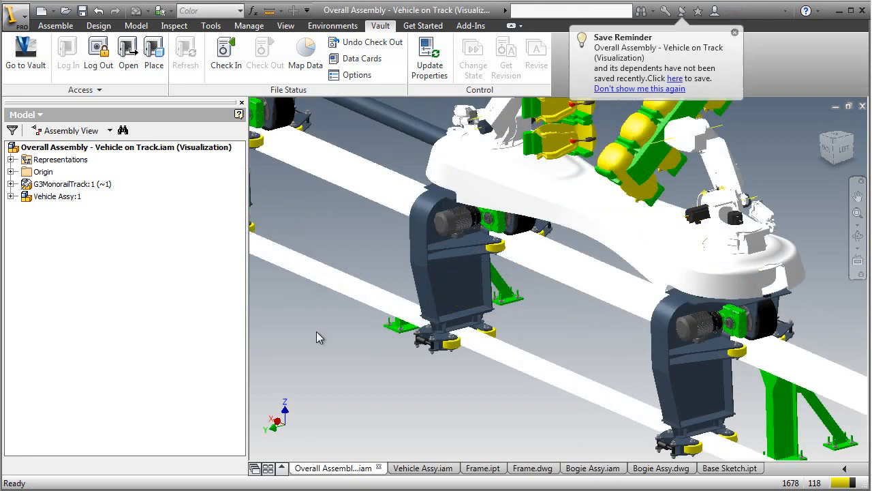
# Run a Vault Map Data report on the overall assembly using the Vault Professional In-CAD.rdlc template.
pyautogui.click(126, 146)
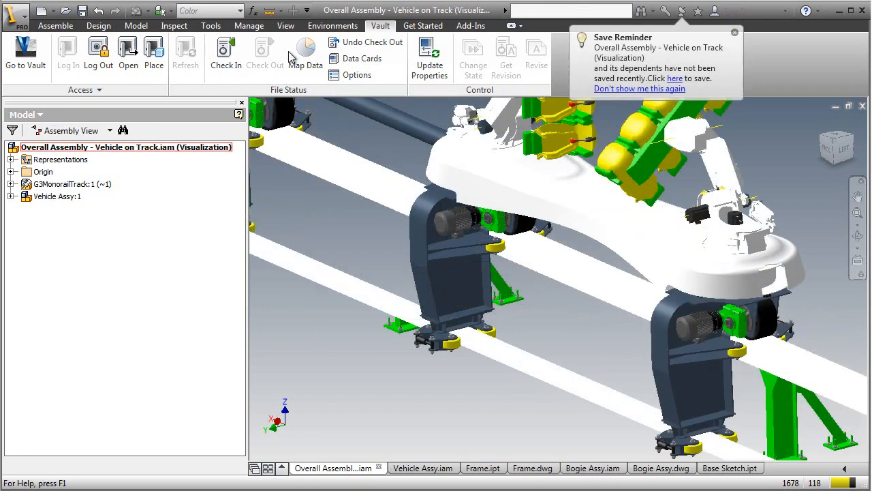
pyautogui.click(305, 55)
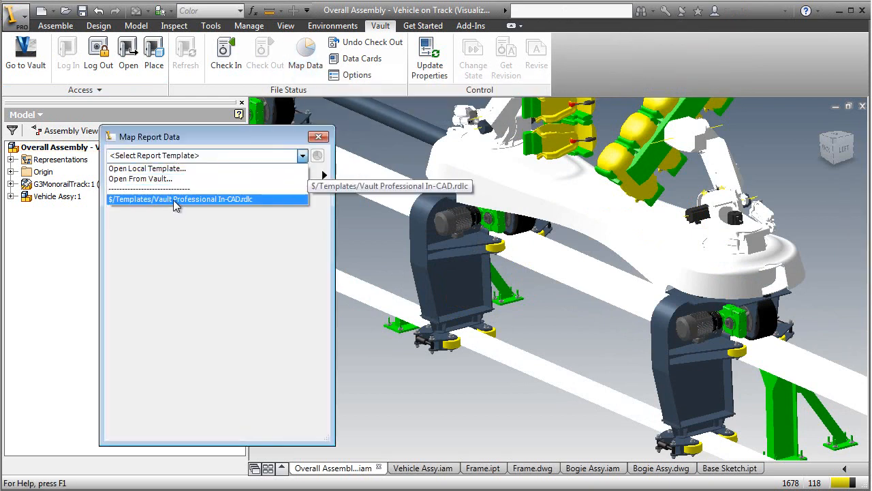
pyautogui.click(180, 198)
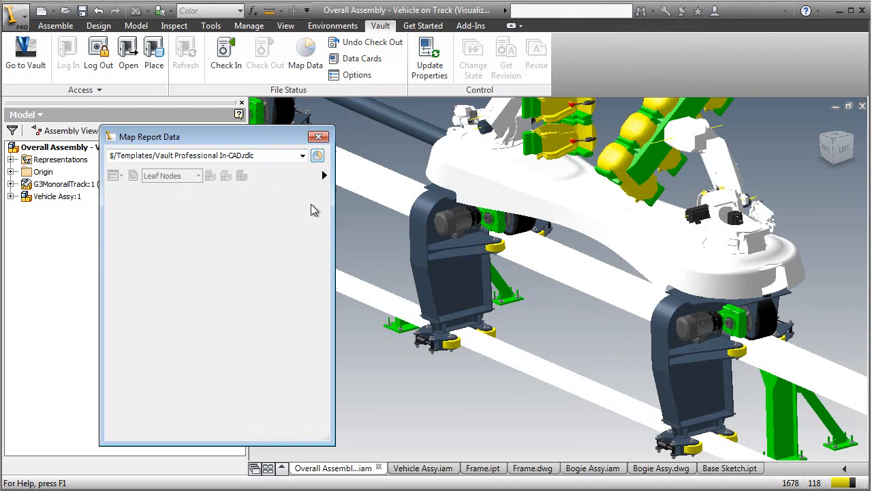
pyautogui.click(317, 155)
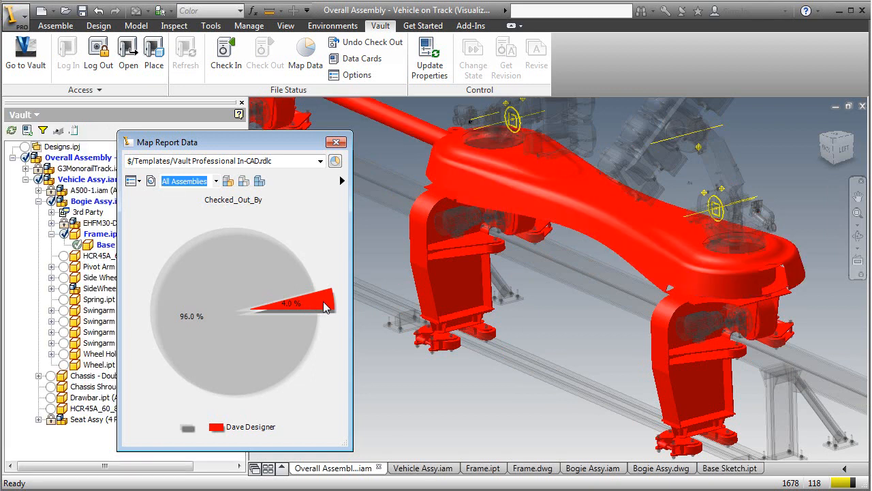
# Get data cards for the checked-out files from the Checked_Out_By chart slice.
pyautogui.rightClick(327, 307)
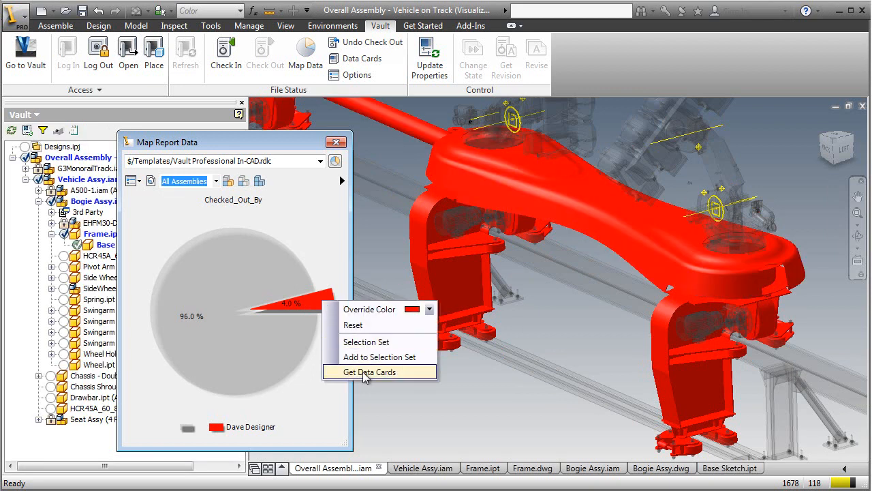
pyautogui.click(368, 371)
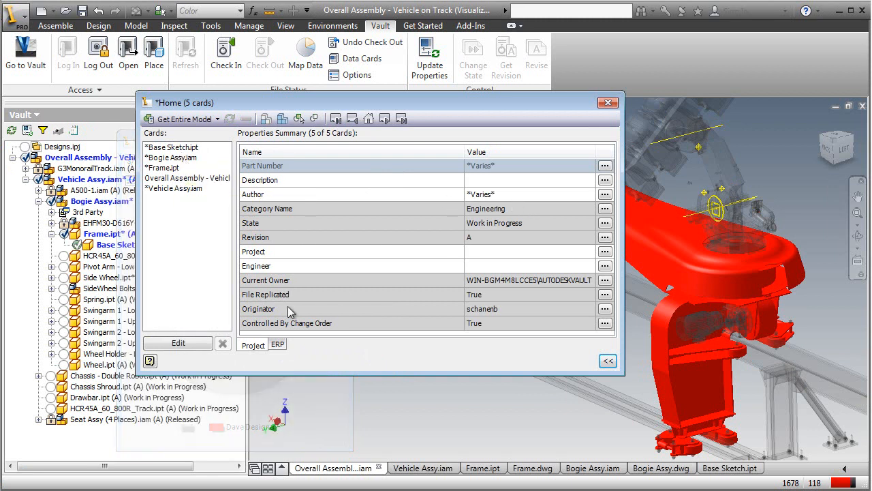
pyautogui.moveTo(518, 198)
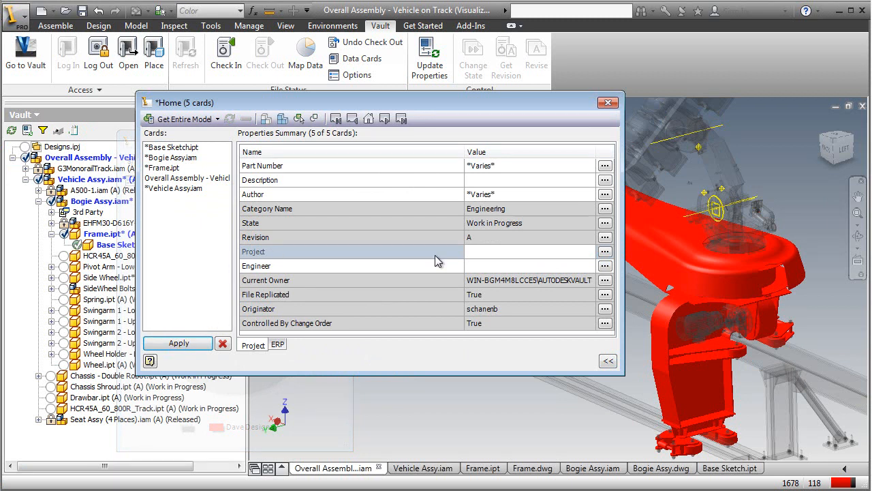
pyautogui.click(532, 252)
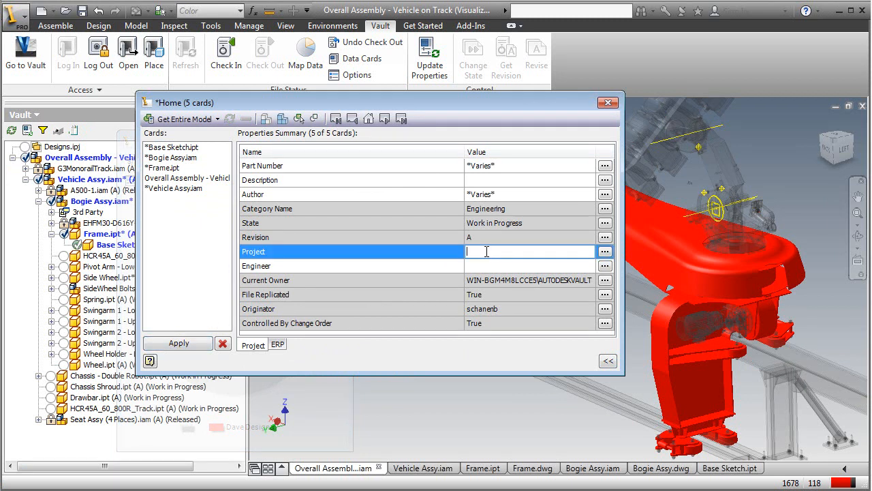
pyautogui.write('Bogie')
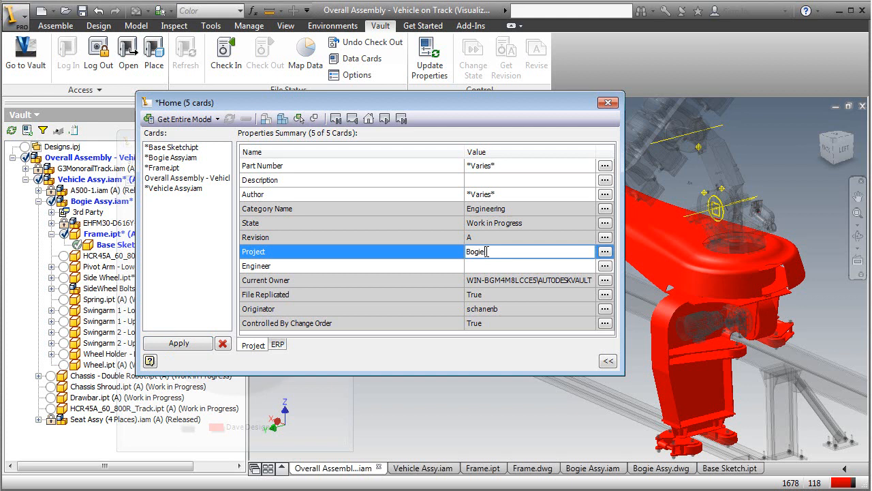
pyautogui.write('Redesign')
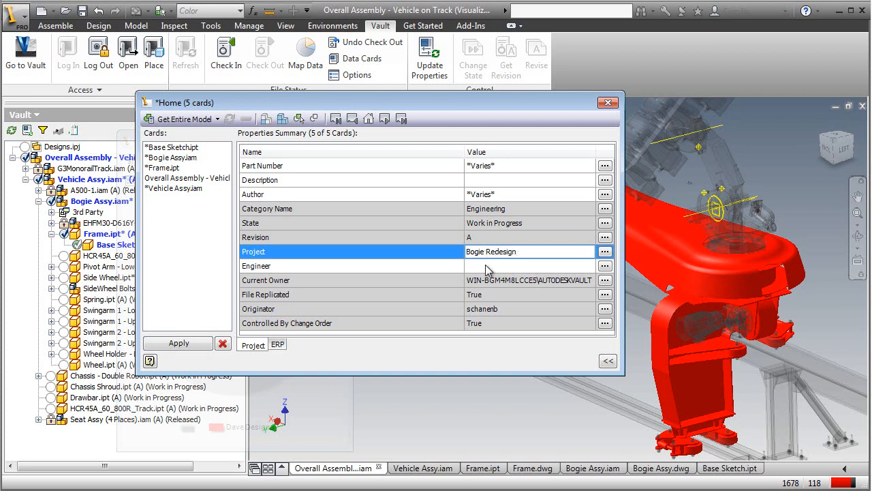
pyautogui.write('sch')
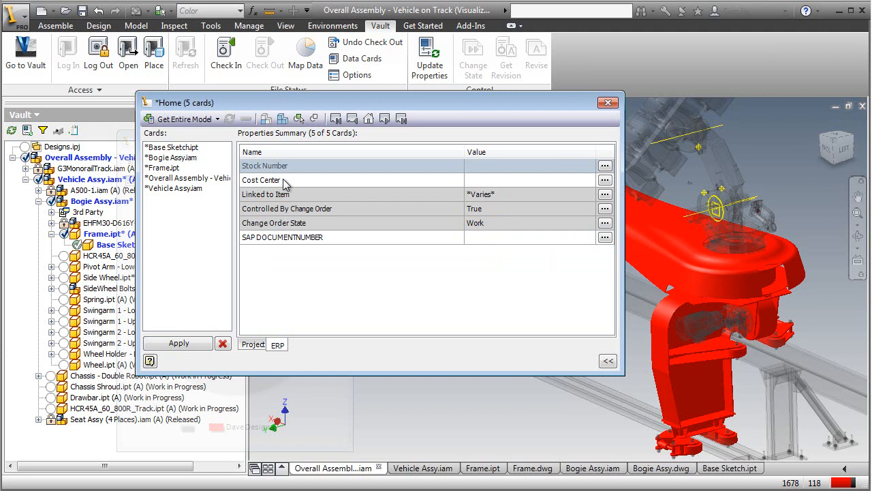
pyautogui.click(535, 180)
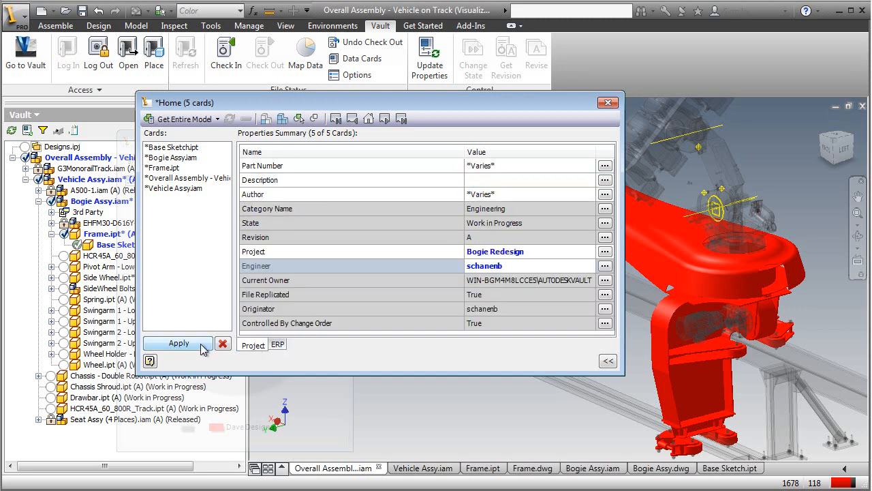
pyautogui.click(178, 342)
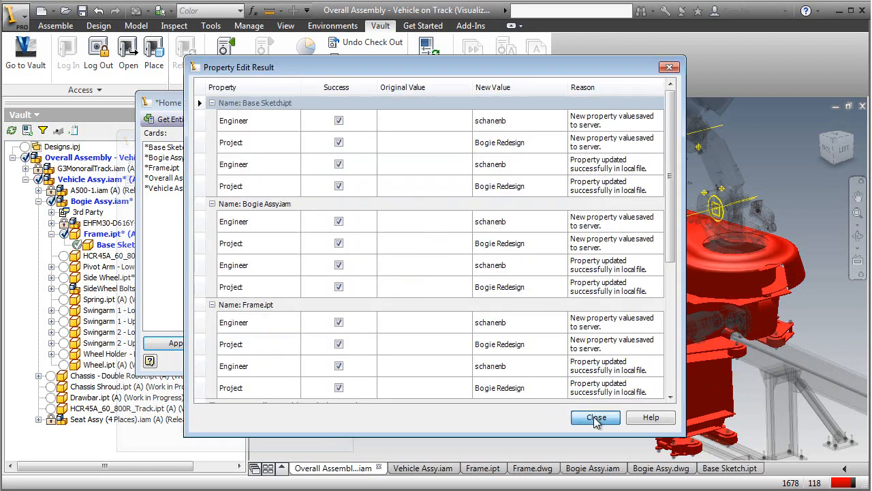
# Dismiss the property edit results and select the checked-out files from the red chart slice.
pyautogui.click(595, 417)
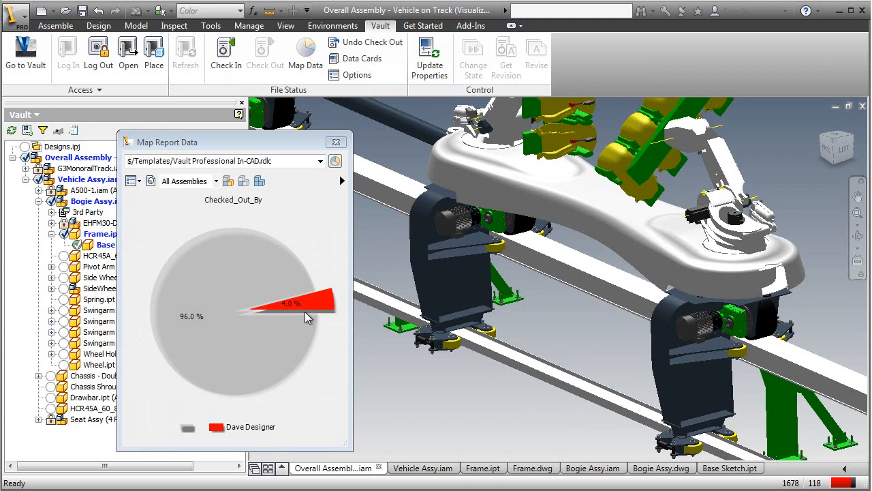
pyautogui.rightClick(313, 303)
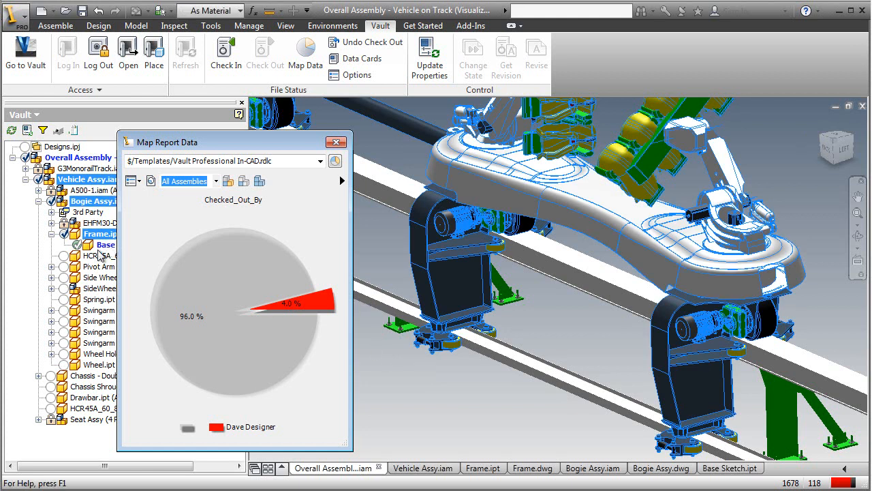
pyautogui.moveTo(327, 302)
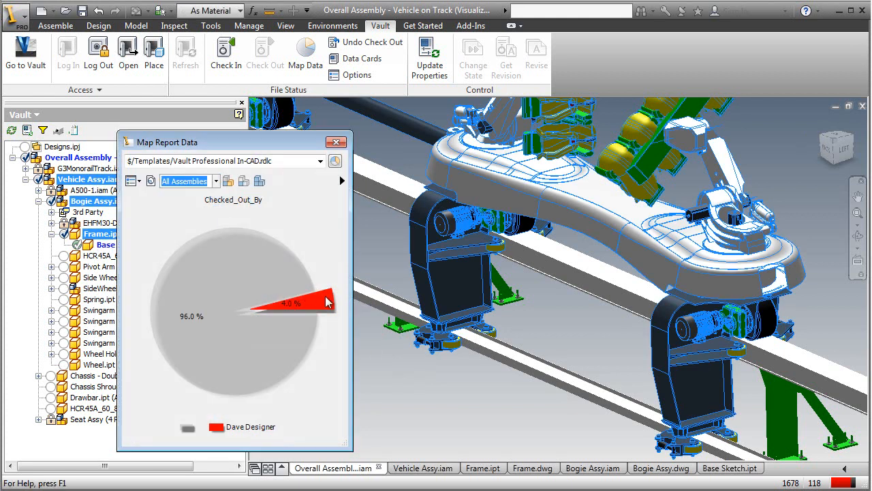
# Check in Vehicle Assy, Bogie Assy, Frame and Base Sketch to Vault, saving them first and reviewing Settings.
pyautogui.rightClick(87, 178)
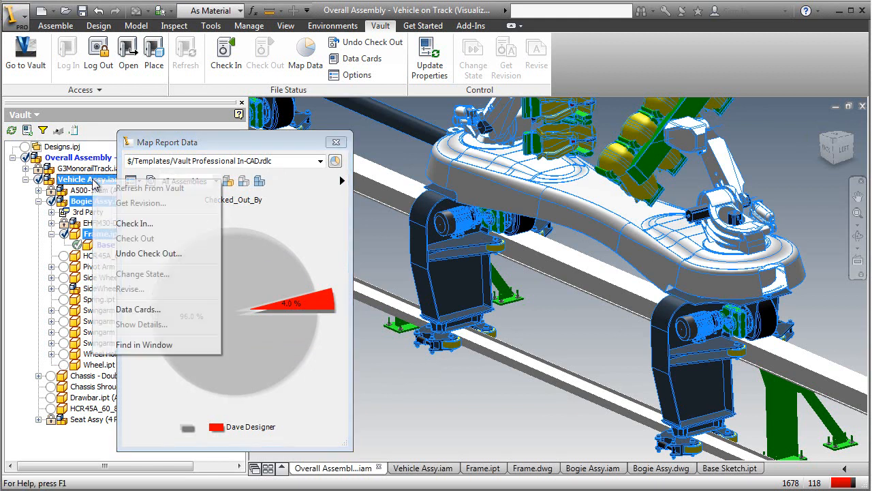
pyautogui.click(134, 223)
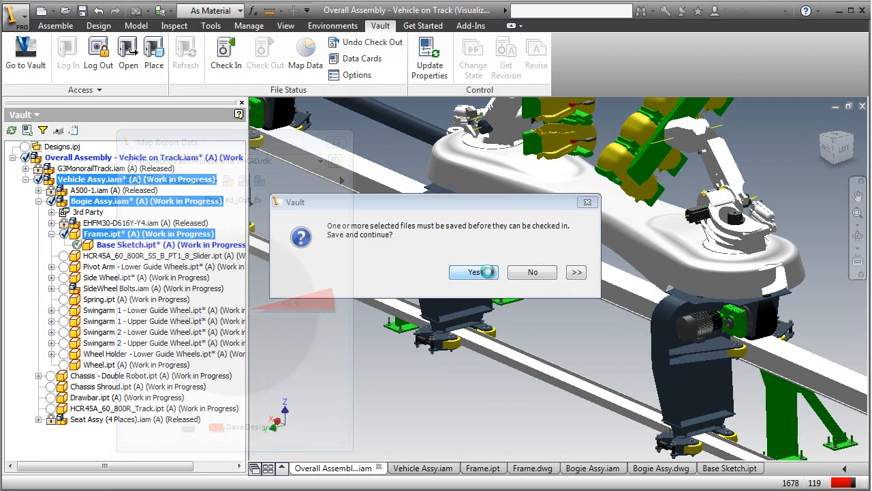
pyautogui.click(471, 272)
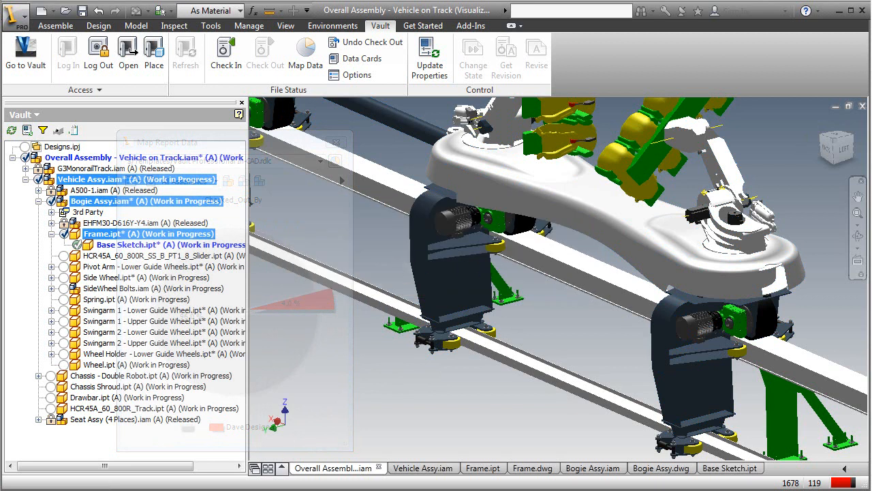
pyautogui.click(225, 50)
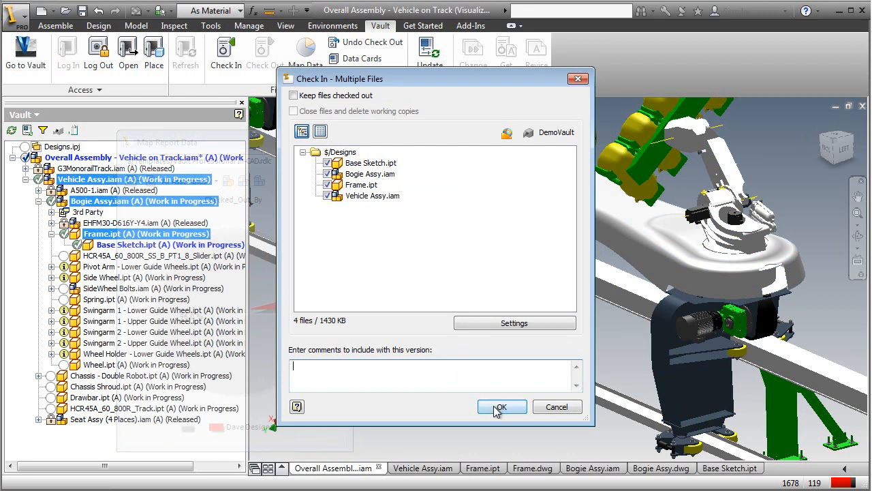
pyautogui.click(514, 322)
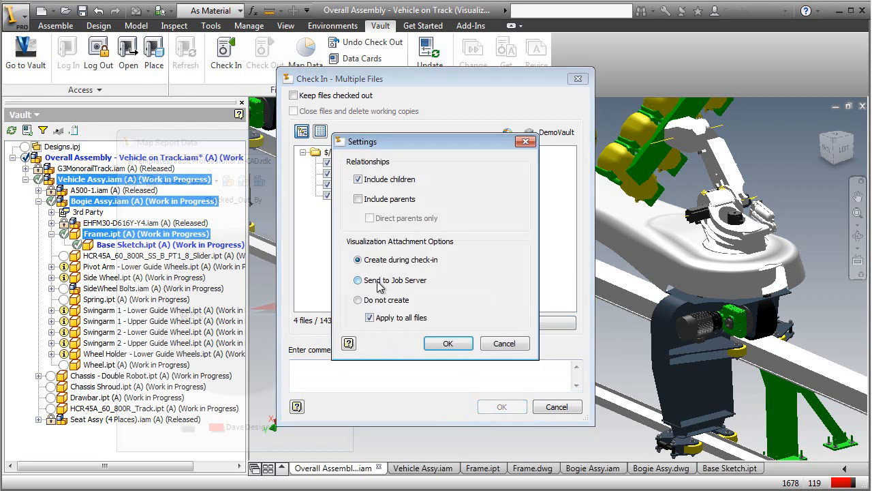
pyautogui.click(448, 343)
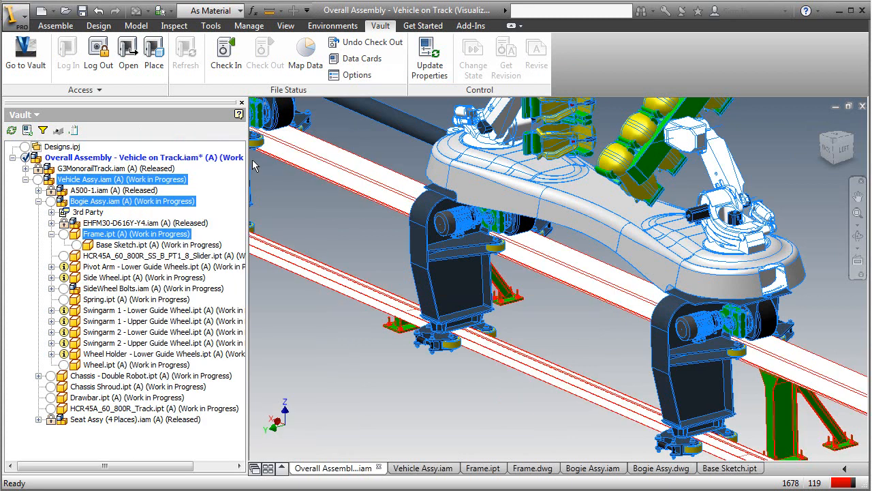
pyautogui.moveTo(140, 157)
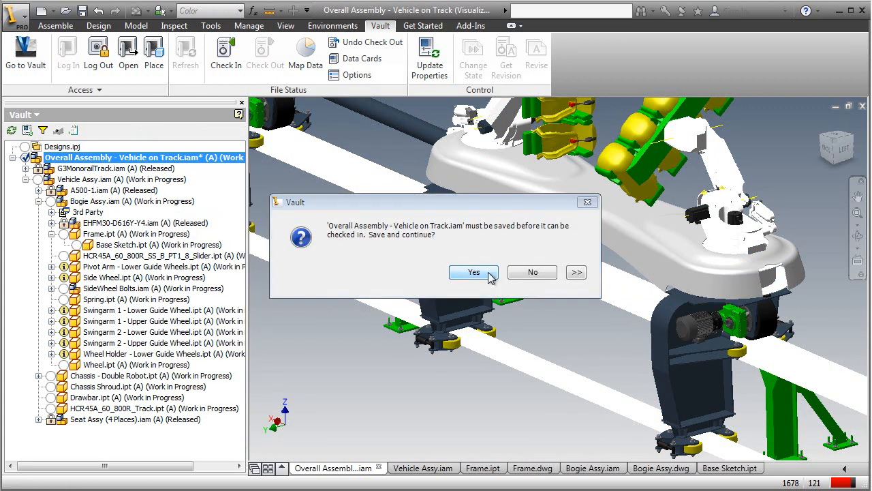
# Save and check in Overall Assembly - Vehicle on Track.iam to Vault.
pyautogui.click(473, 272)
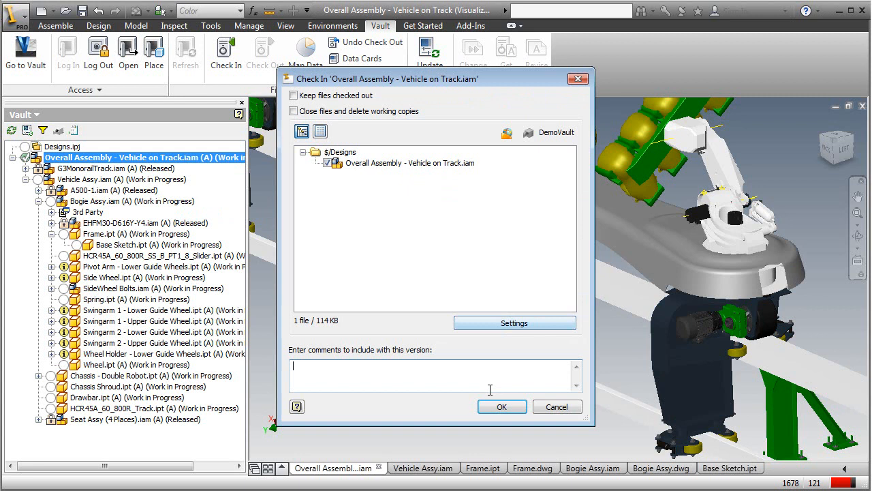
pyautogui.click(502, 406)
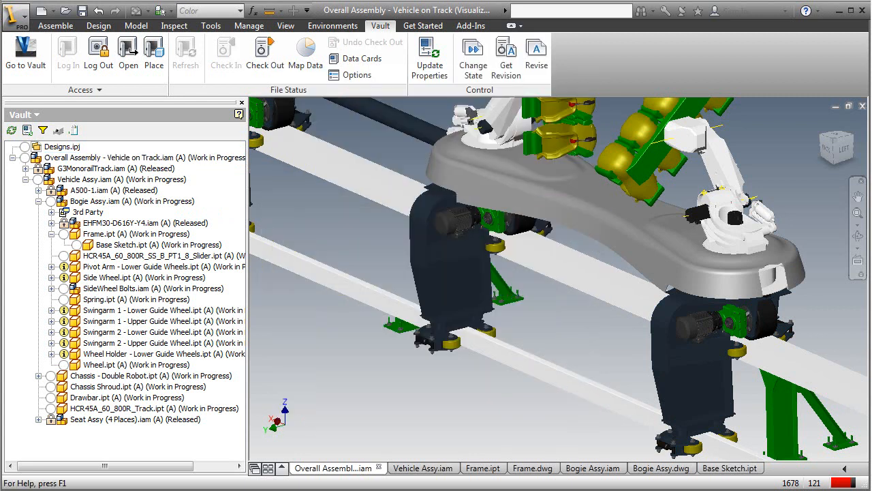